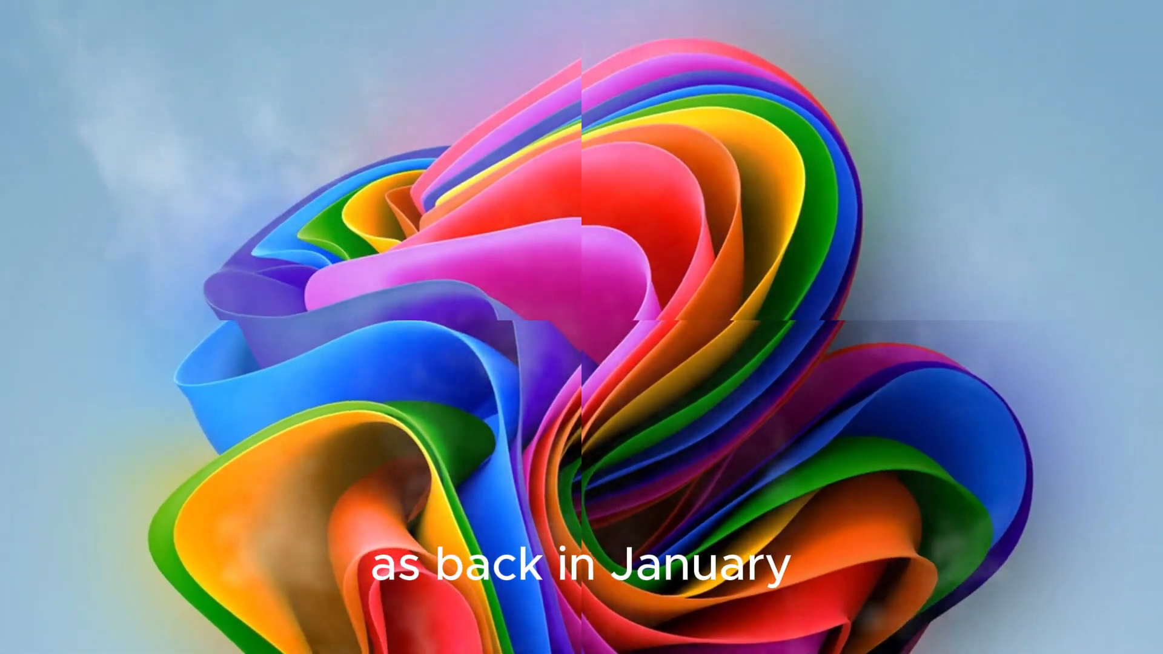
pyautogui.click(414, 580)
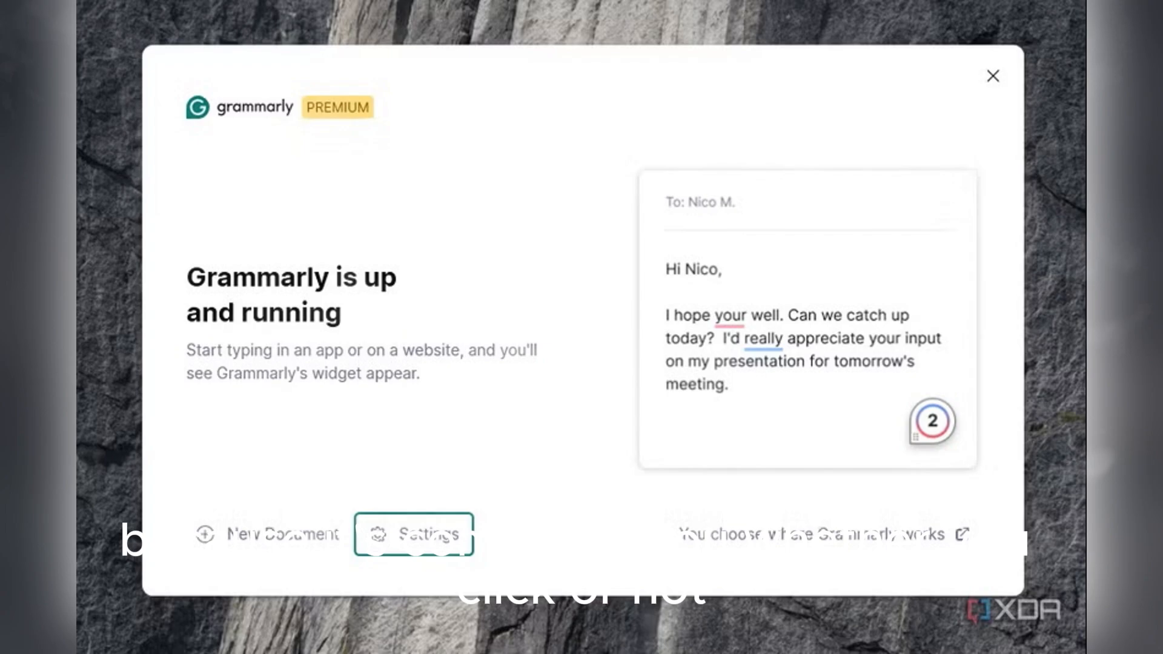
pyautogui.click(993, 75)
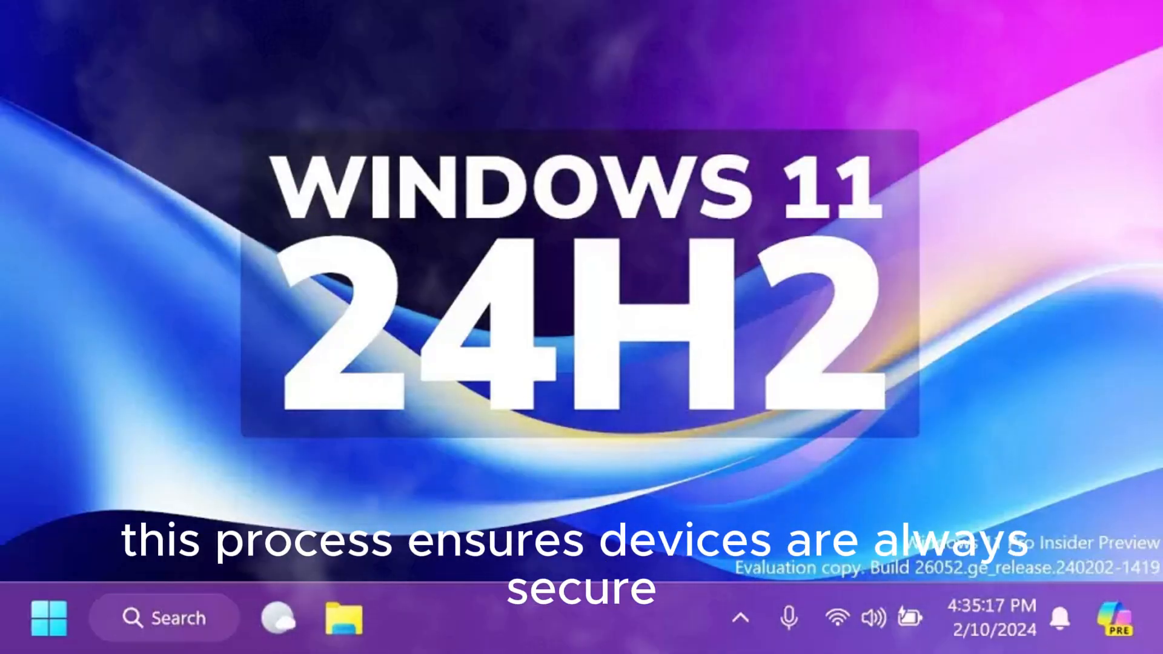
pyautogui.click(47, 617)
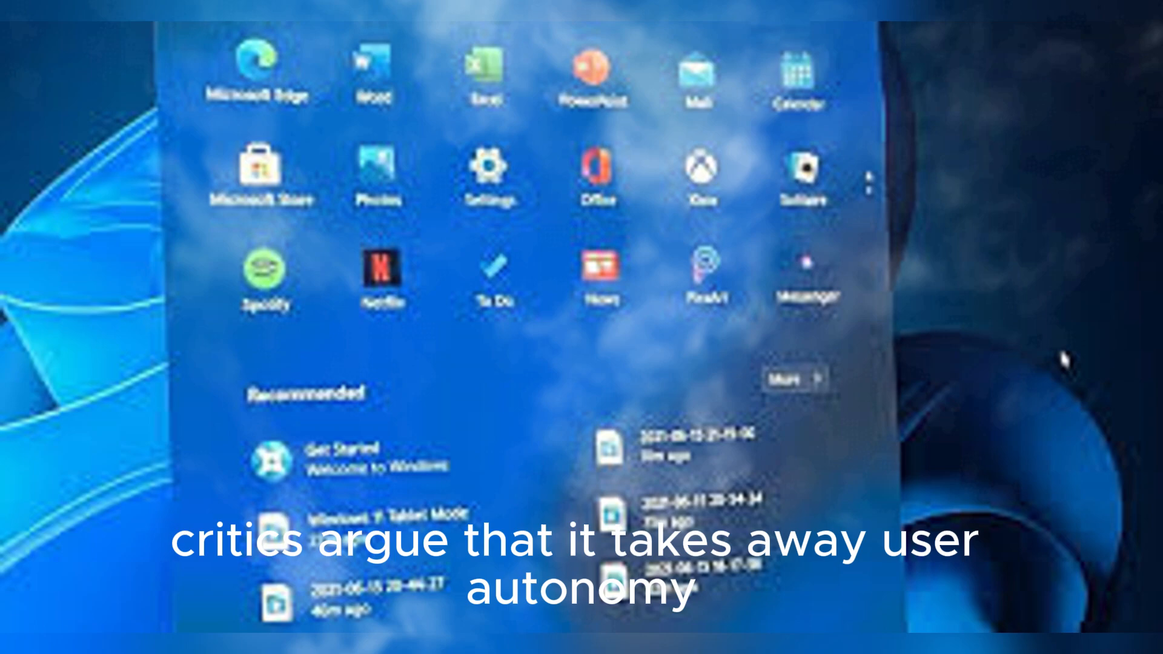